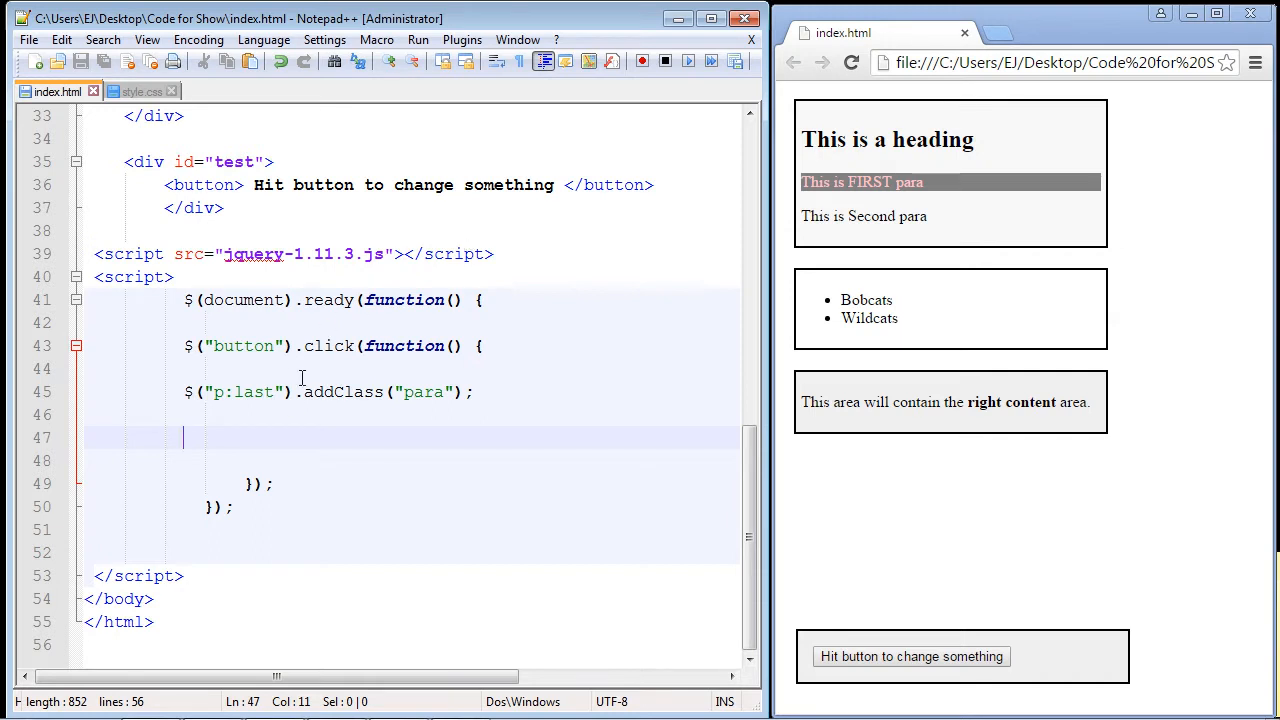
Step: Review the addClass("para") call and the paragraph it styles in the right content area
{"action": "double_click", "coordinate": [342, 392]}
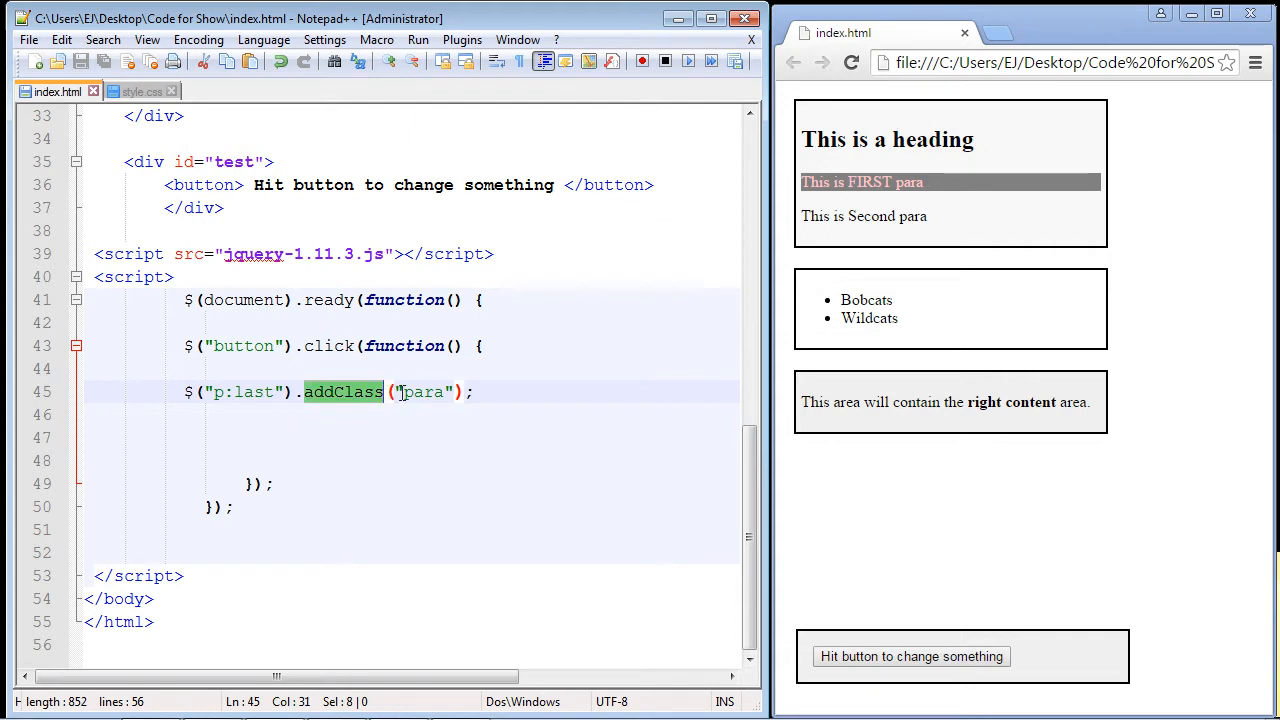
{"action": "double_click", "coordinate": [420, 392]}
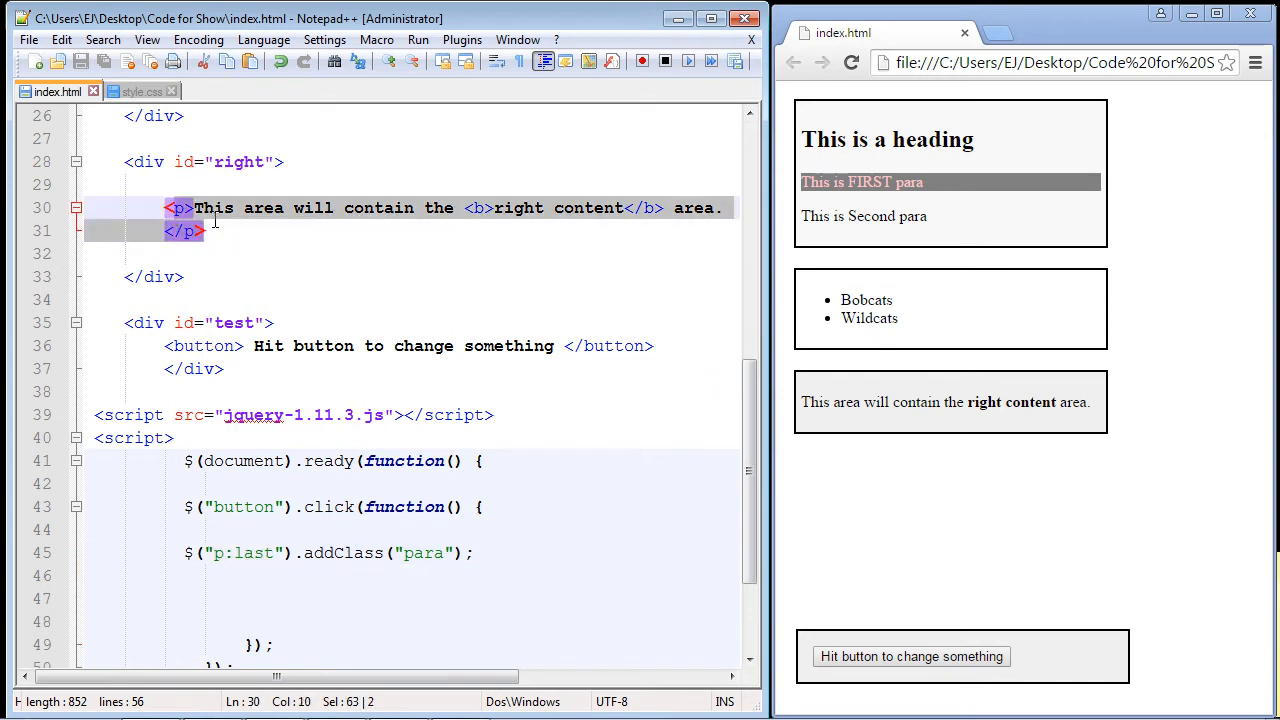
{"action": "mouse_move", "coordinate": [604, 218]}
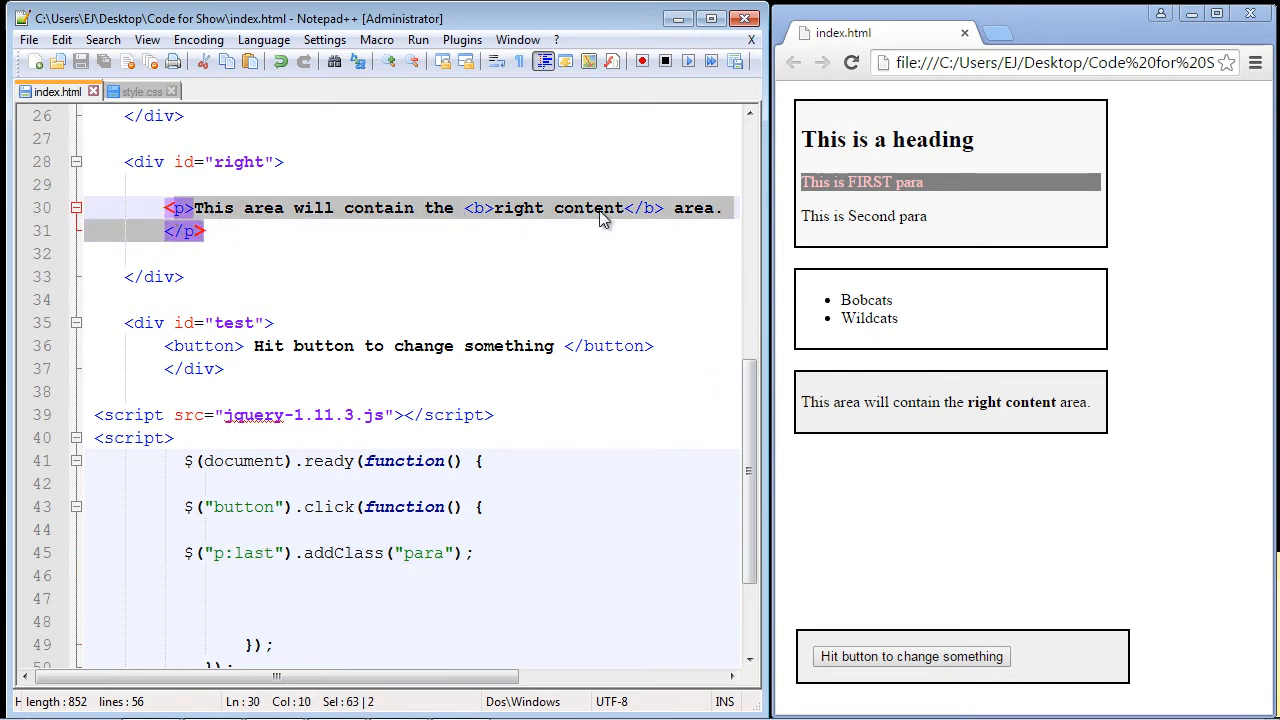
{"action": "left_click_drag", "start_coordinate": [804, 402], "coordinate": [1096, 402]}
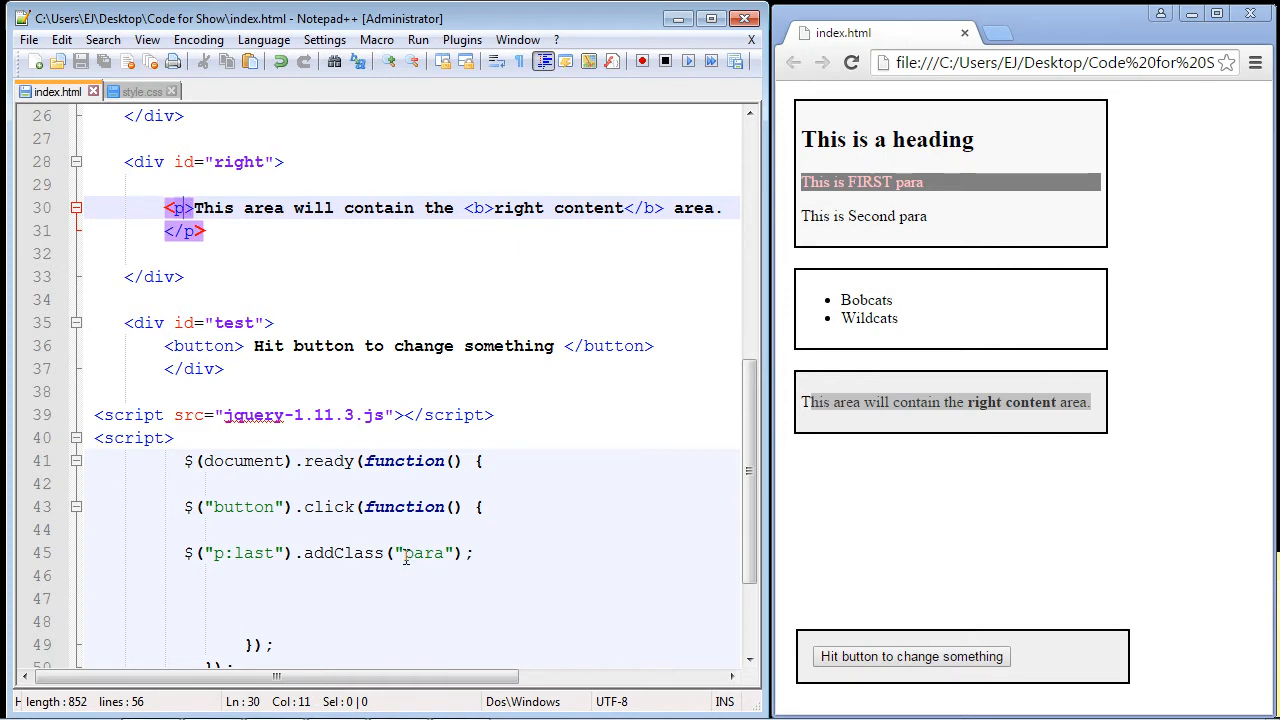
{"action": "double_click", "coordinate": [424, 552]}
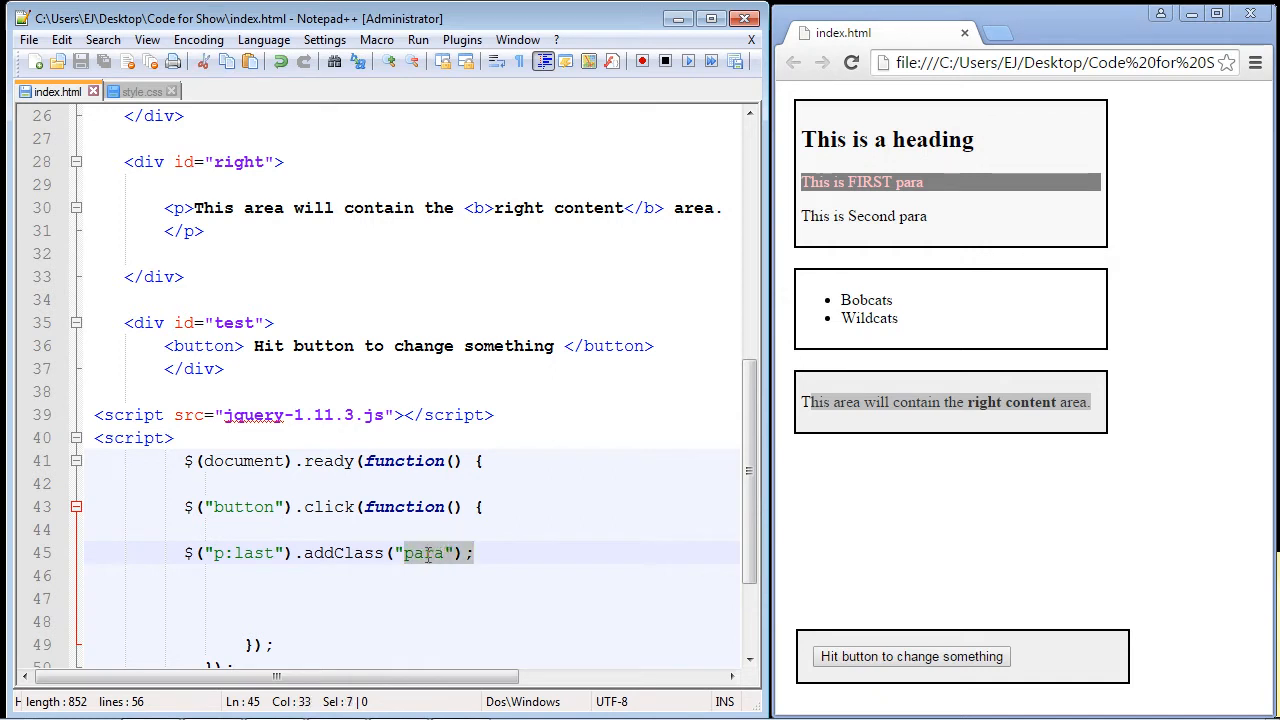
{"action": "left_click", "coordinate": [408, 552]}
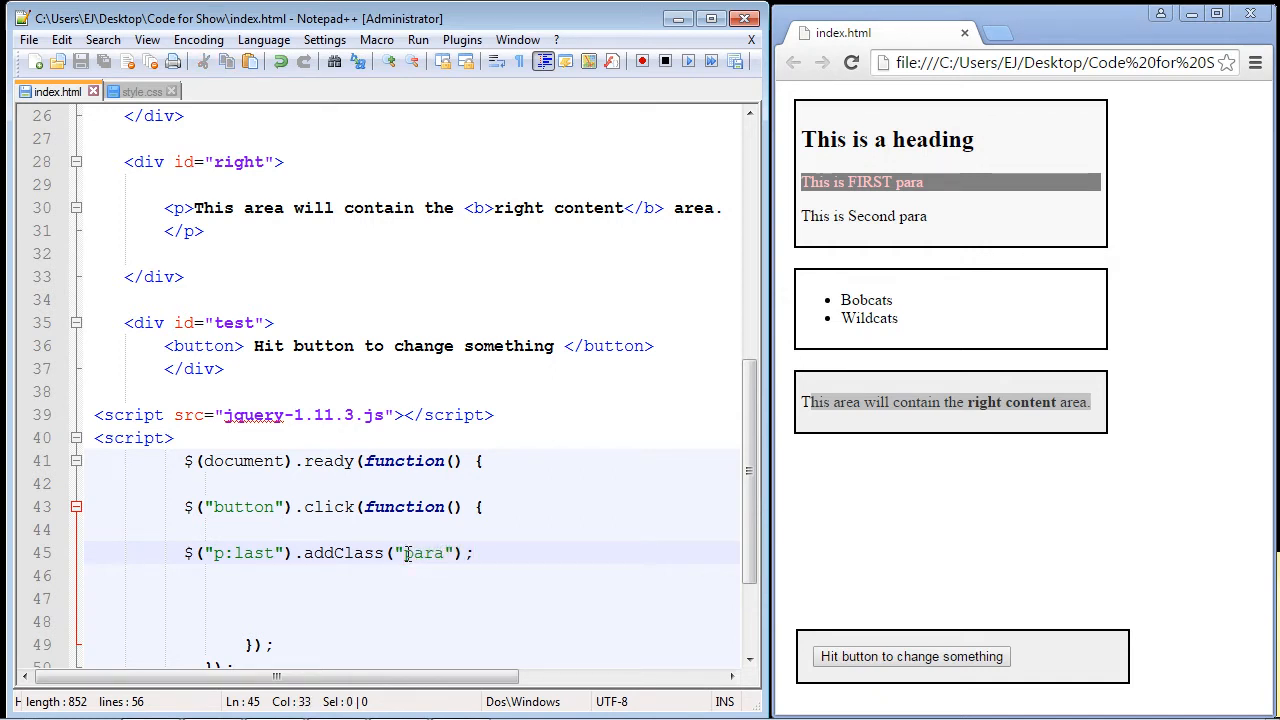
Step: Switch between index.html and style.css to locate where the para class is defined
{"action": "left_click", "coordinate": [130, 88]}
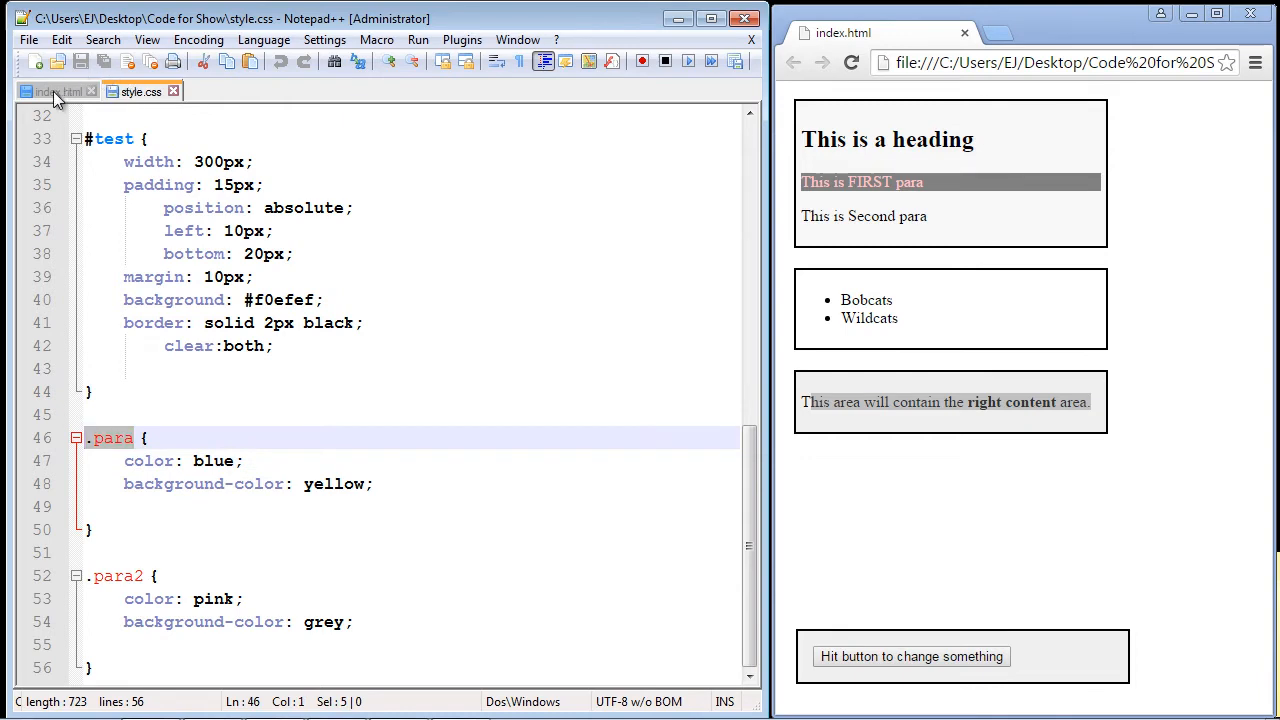
{"action": "left_click", "coordinate": [40, 92]}
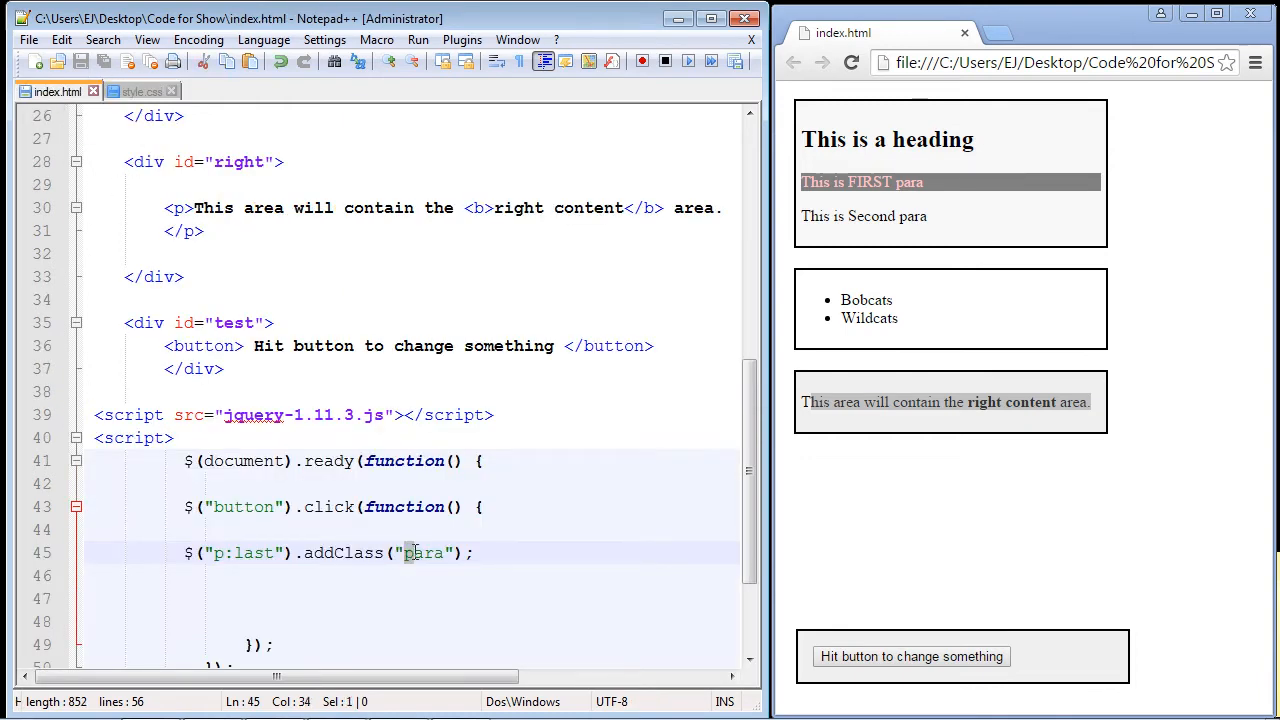
{"action": "double_click", "coordinate": [424, 552]}
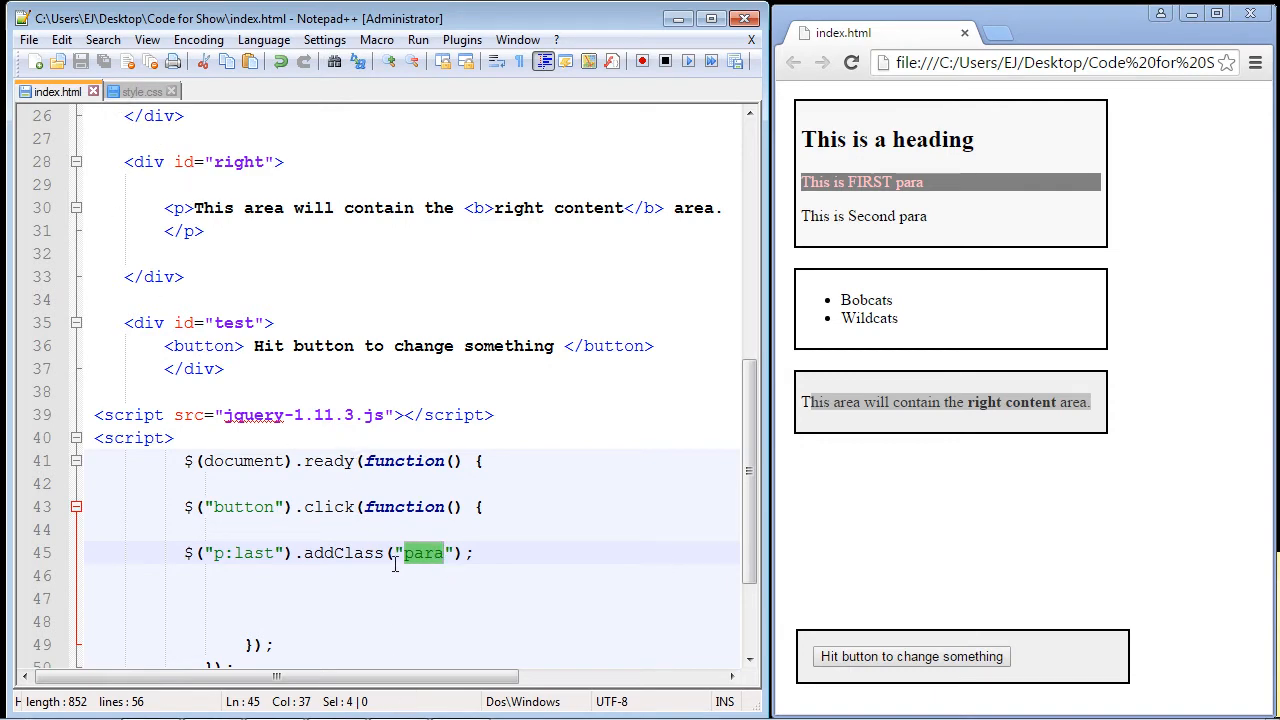
{"action": "left_click", "coordinate": [130, 90]}
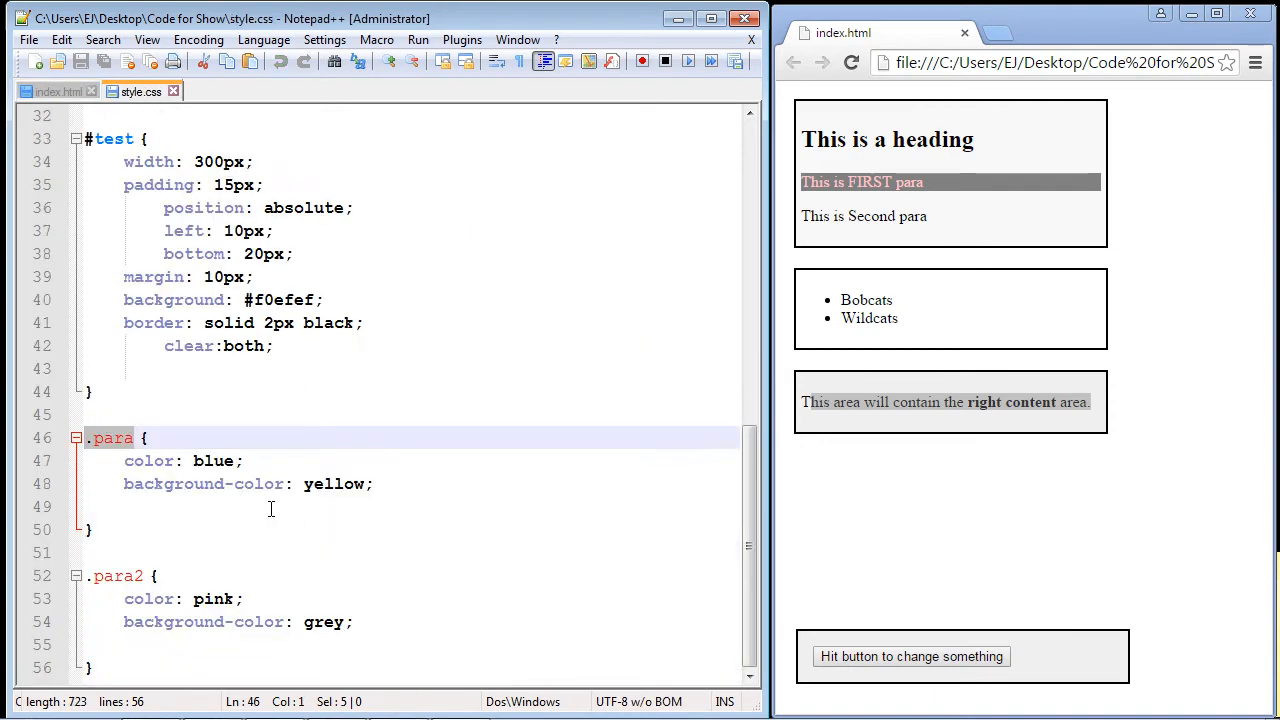
Step: Inspect the .para rule (blue on yellow) and the .para2 rule (pink on grey) in style.css
{"action": "left_click_drag", "start_coordinate": [148, 436], "coordinate": [164, 508]}
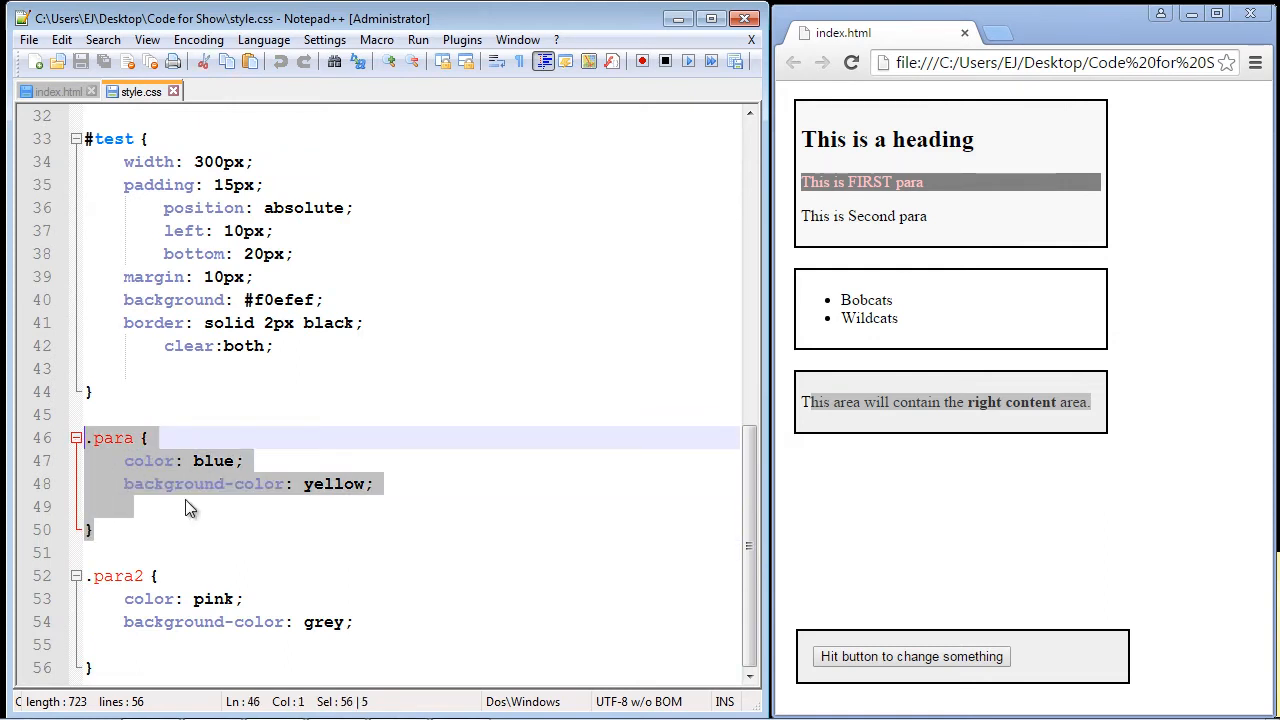
{"action": "left_click", "coordinate": [292, 484]}
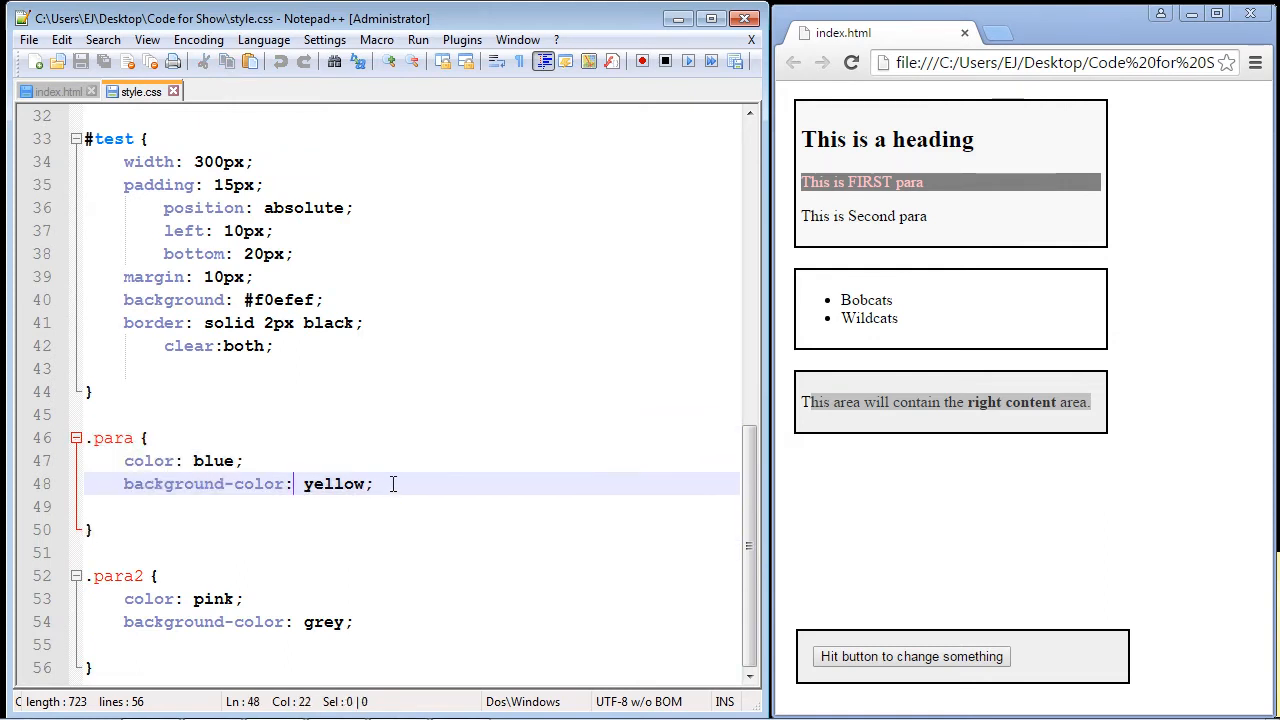
{"action": "double_click", "coordinate": [336, 484]}
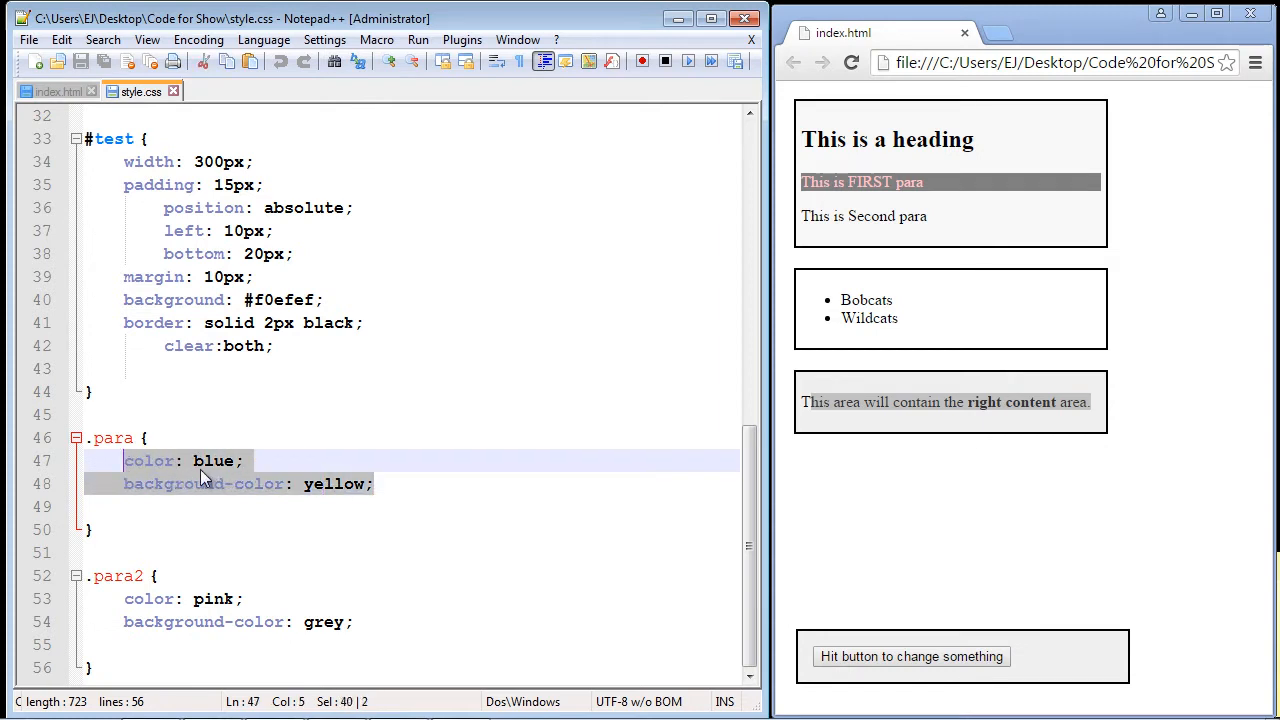
{"action": "left_click", "coordinate": [130, 640]}
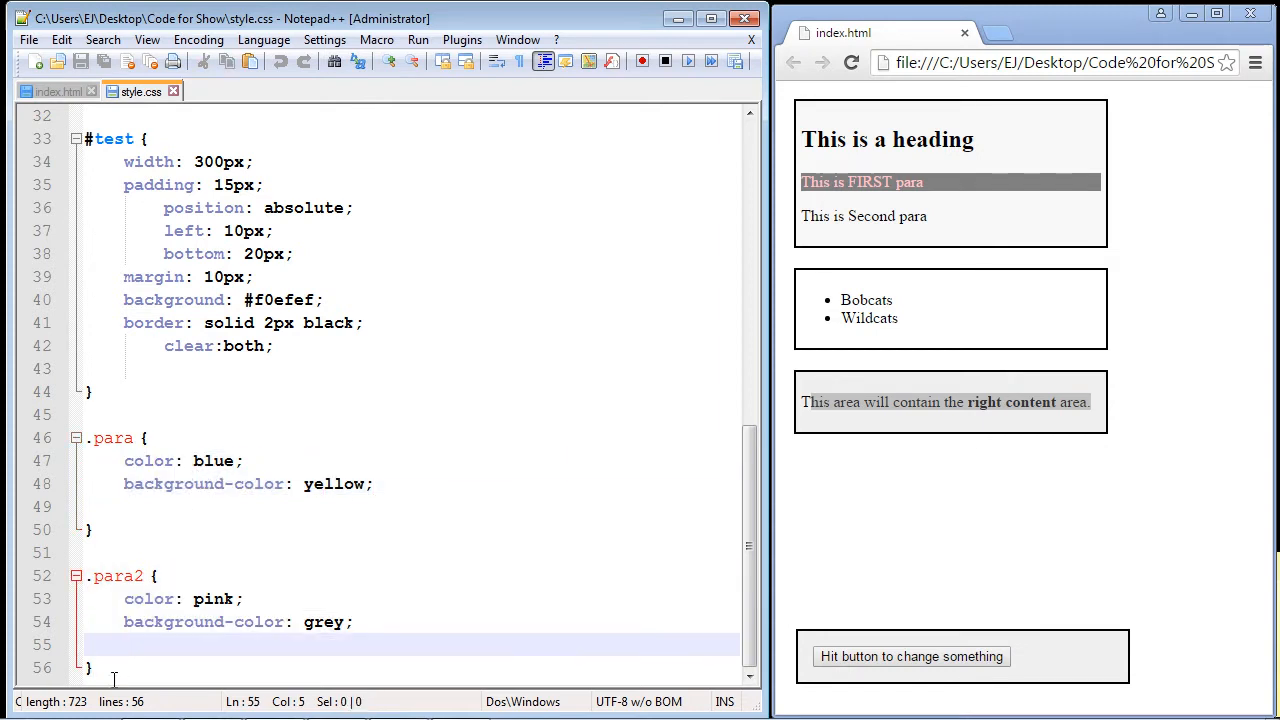
{"action": "left_click_drag", "start_coordinate": [90, 576], "coordinate": [120, 644]}
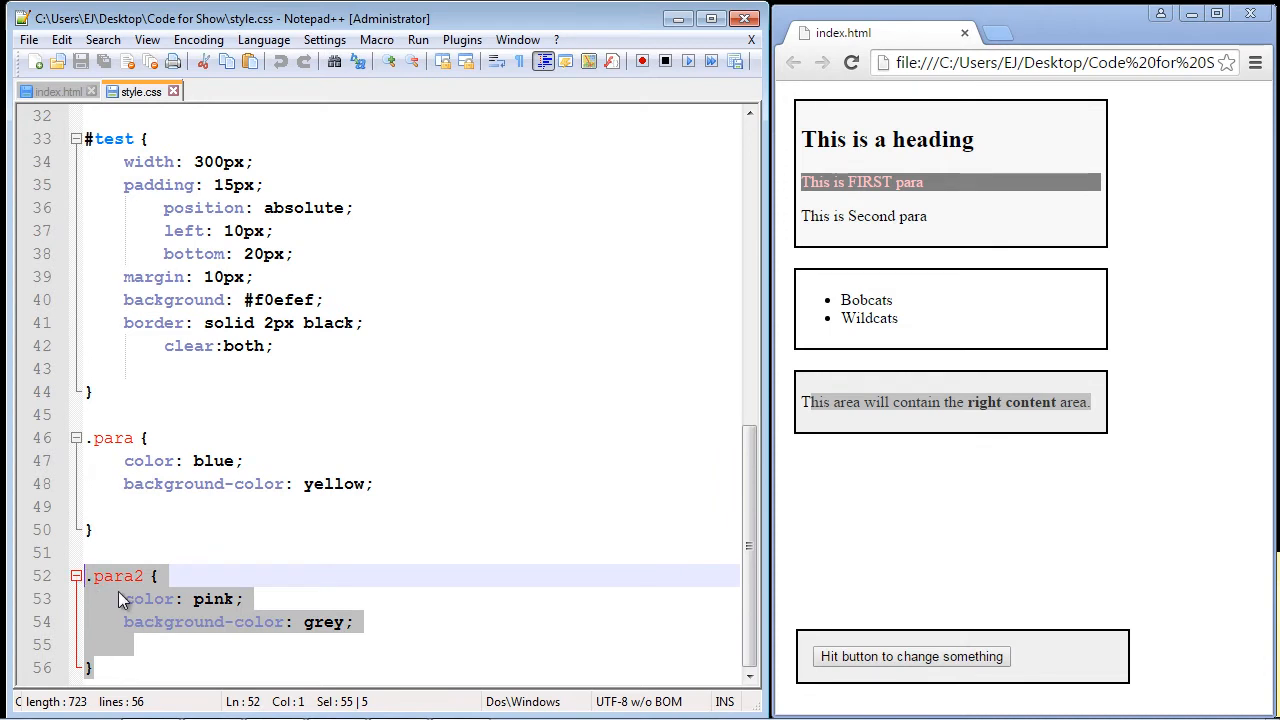
{"action": "mouse_move", "coordinate": [120, 600]}
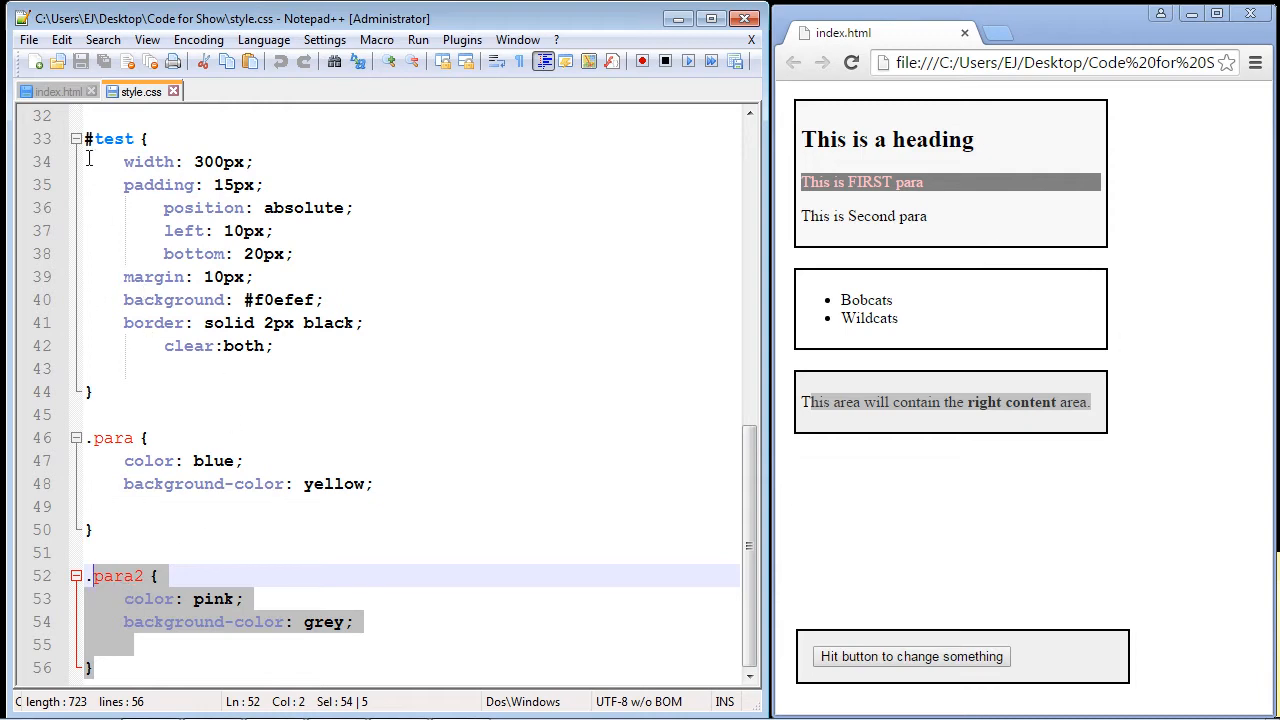
Step: Change the handler selector from $("p:last") to $("p:first") in index.html
{"action": "left_click", "coordinate": [48, 92]}
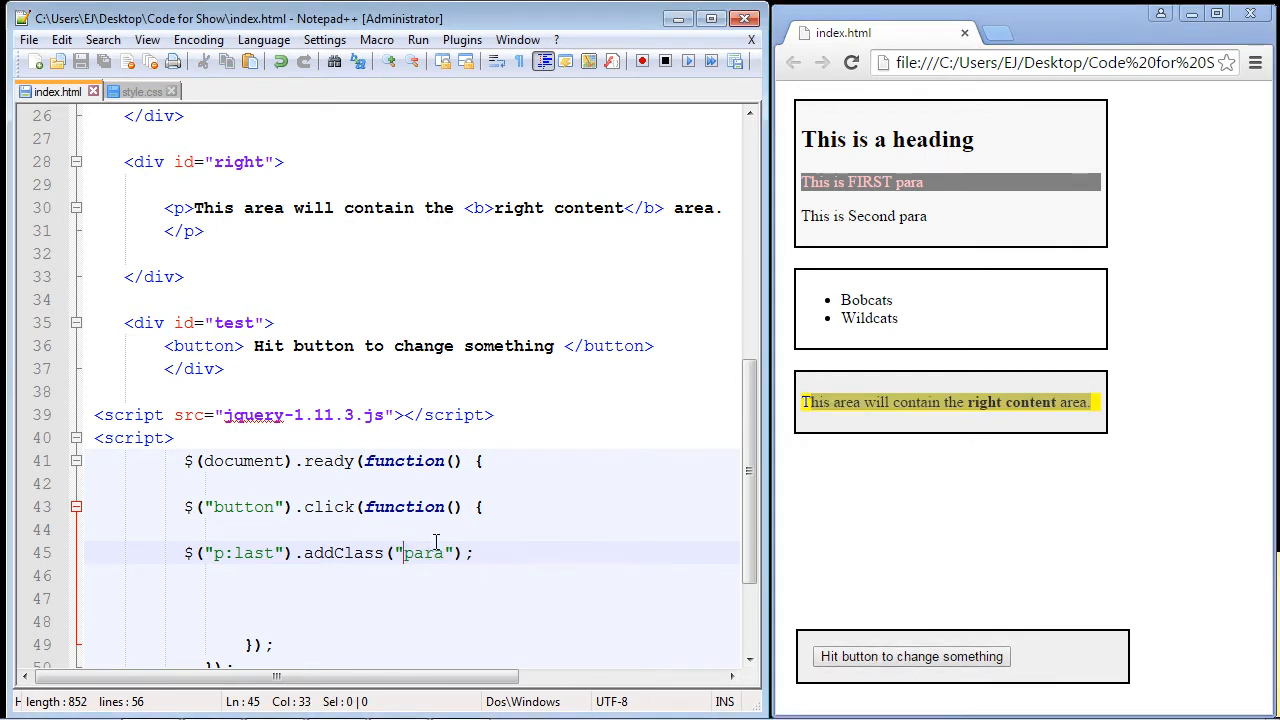
{"action": "double_click", "coordinate": [426, 552]}
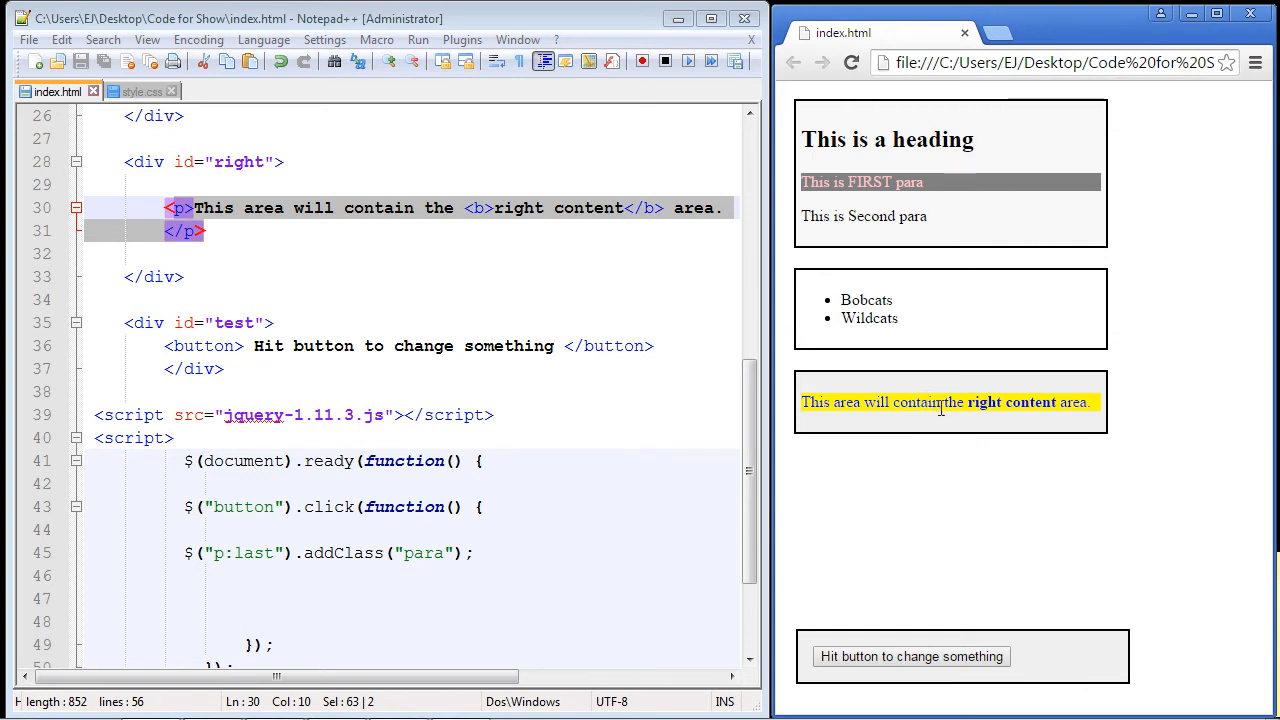
{"action": "mouse_move", "coordinate": [980, 418]}
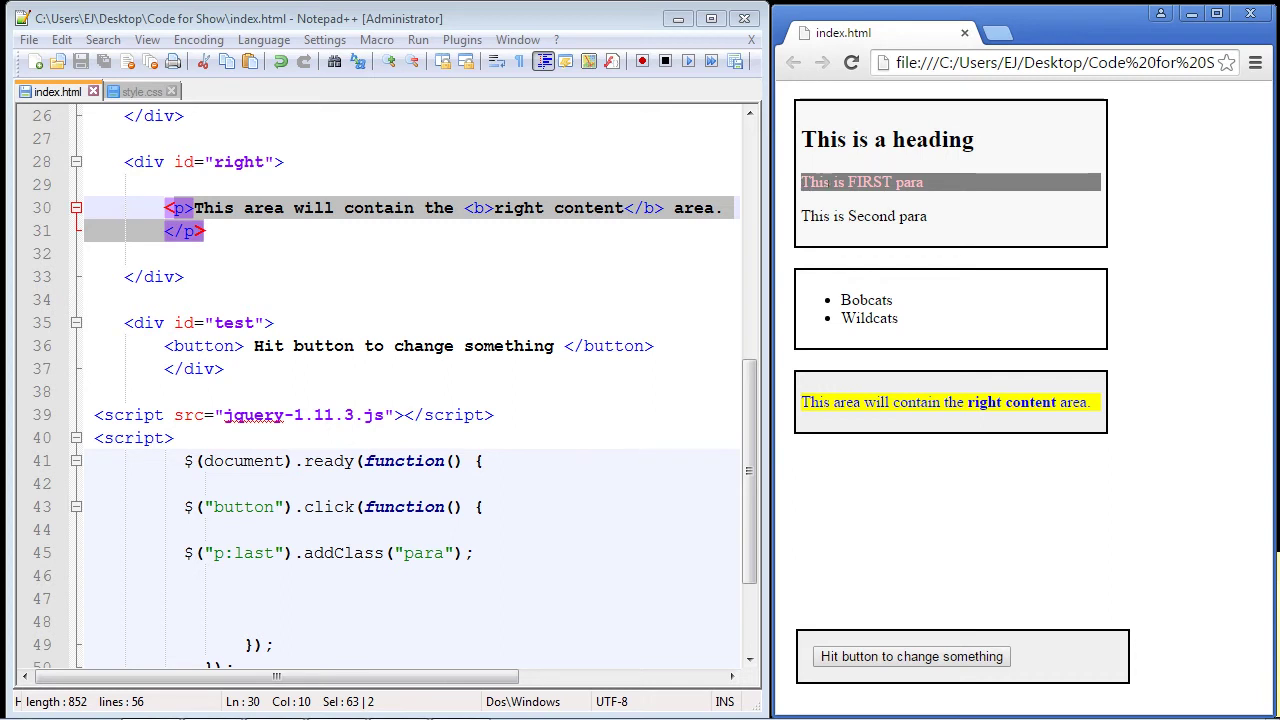
{"action": "mouse_move", "coordinate": [268, 552]}
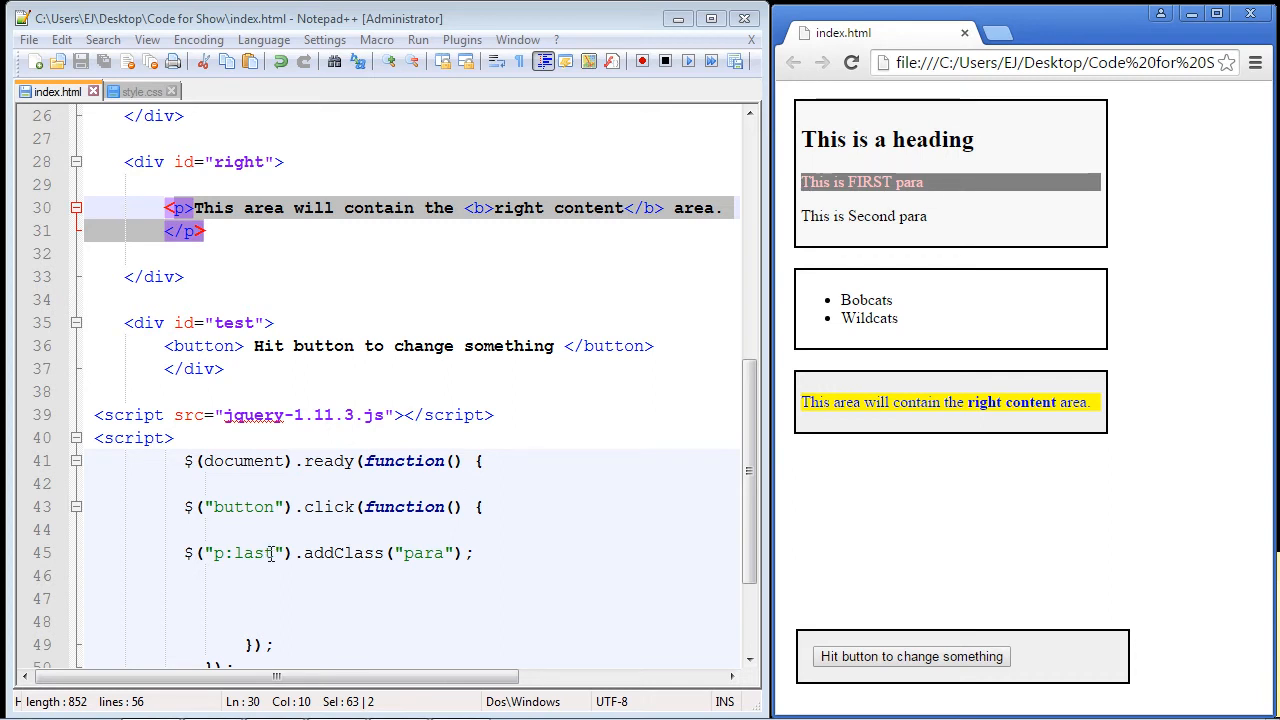
{"action": "double_click", "coordinate": [252, 552]}
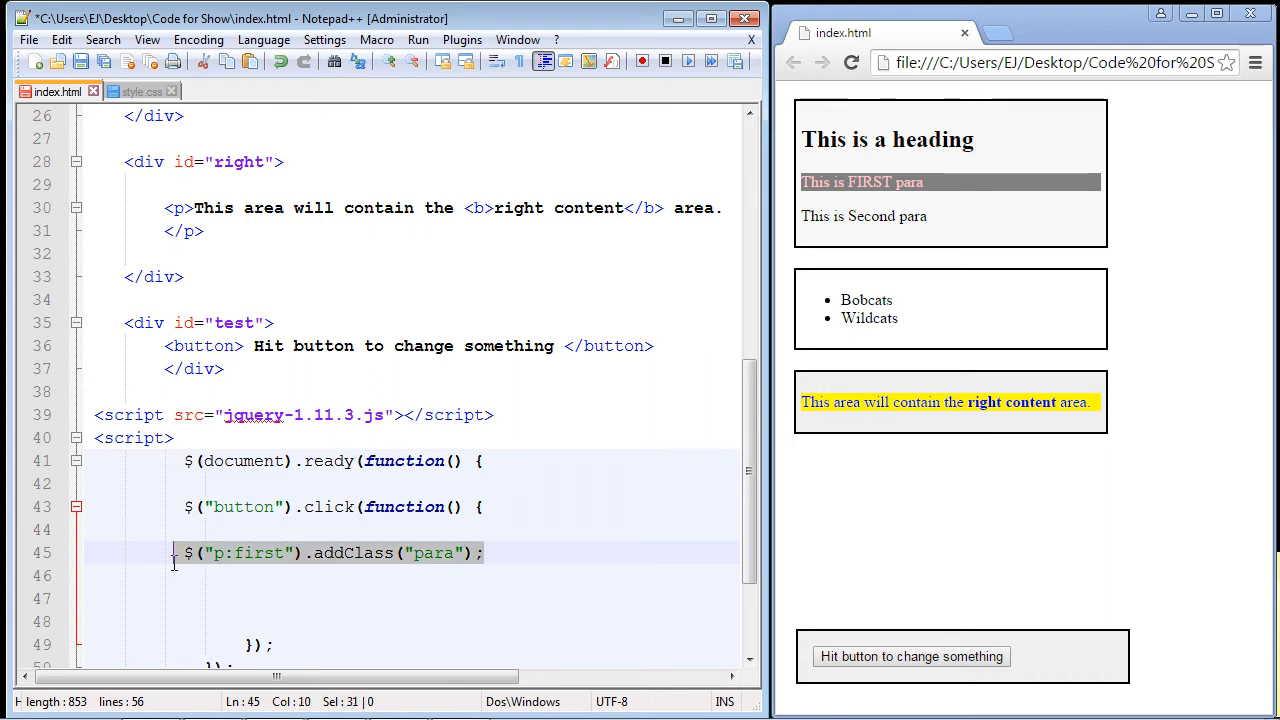
Step: Add a commented-out p:last addClass line and replace addClass with removeClass on the p:first line
{"action": "left_click", "coordinate": [316, 584]}
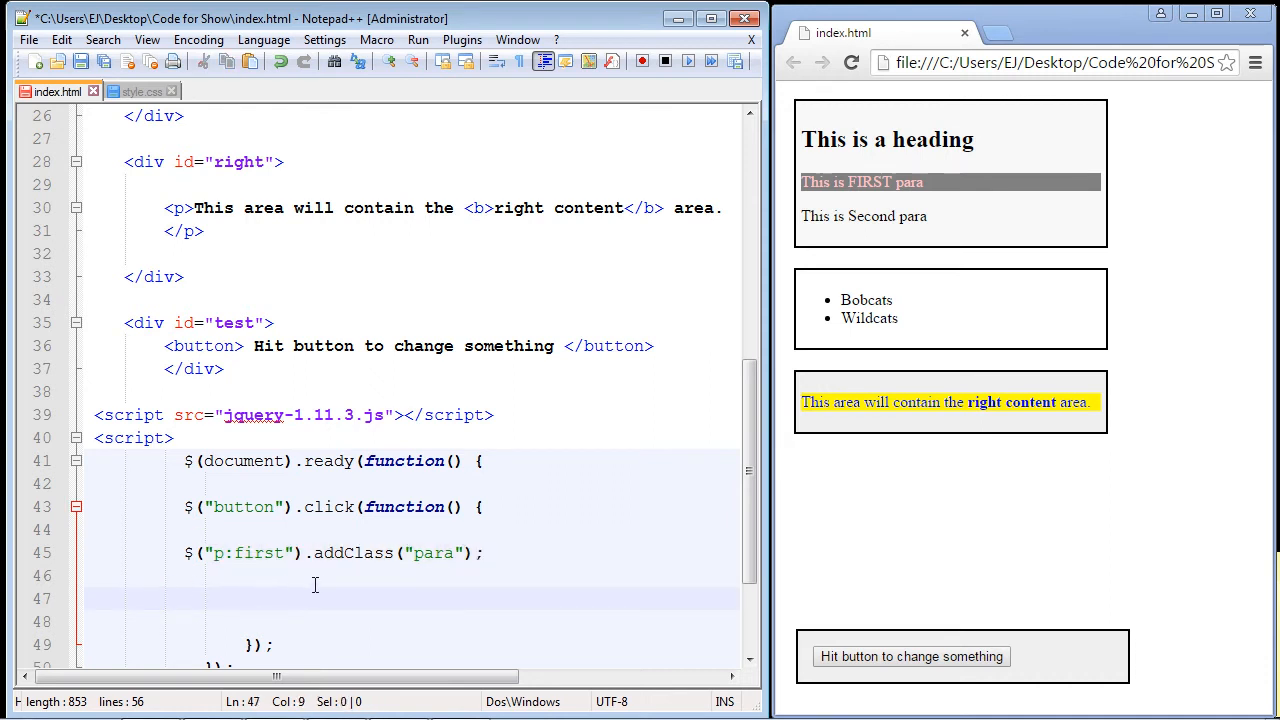
{"action": "type", "text": "// $(\"p:first\").addClass(\"para\");"}
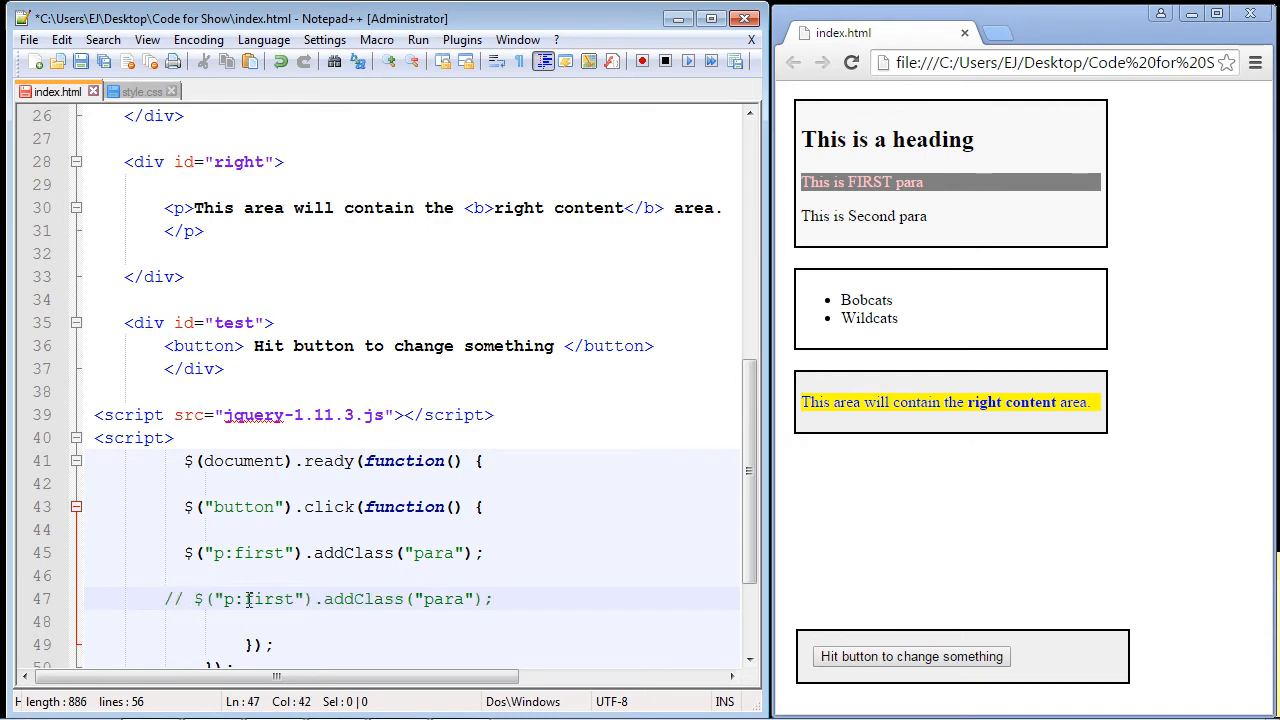
{"action": "double_click", "coordinate": [268, 600]}
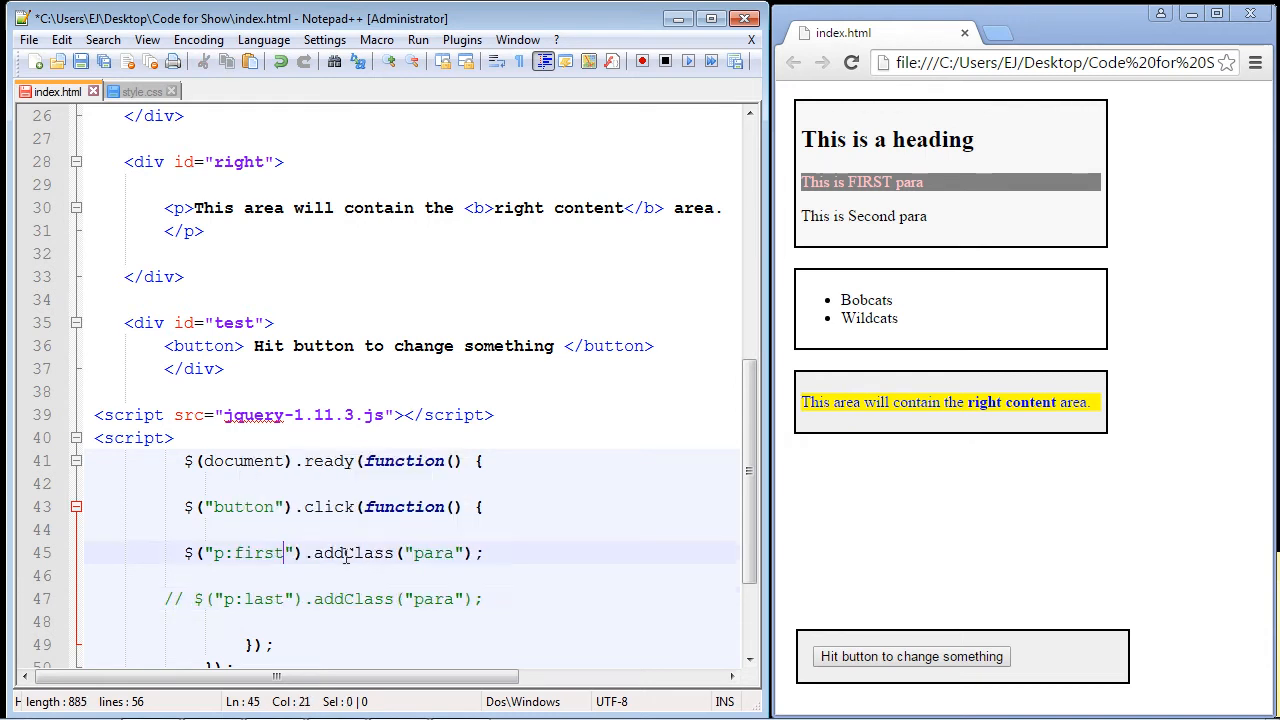
{"action": "double_click", "coordinate": [328, 552]}
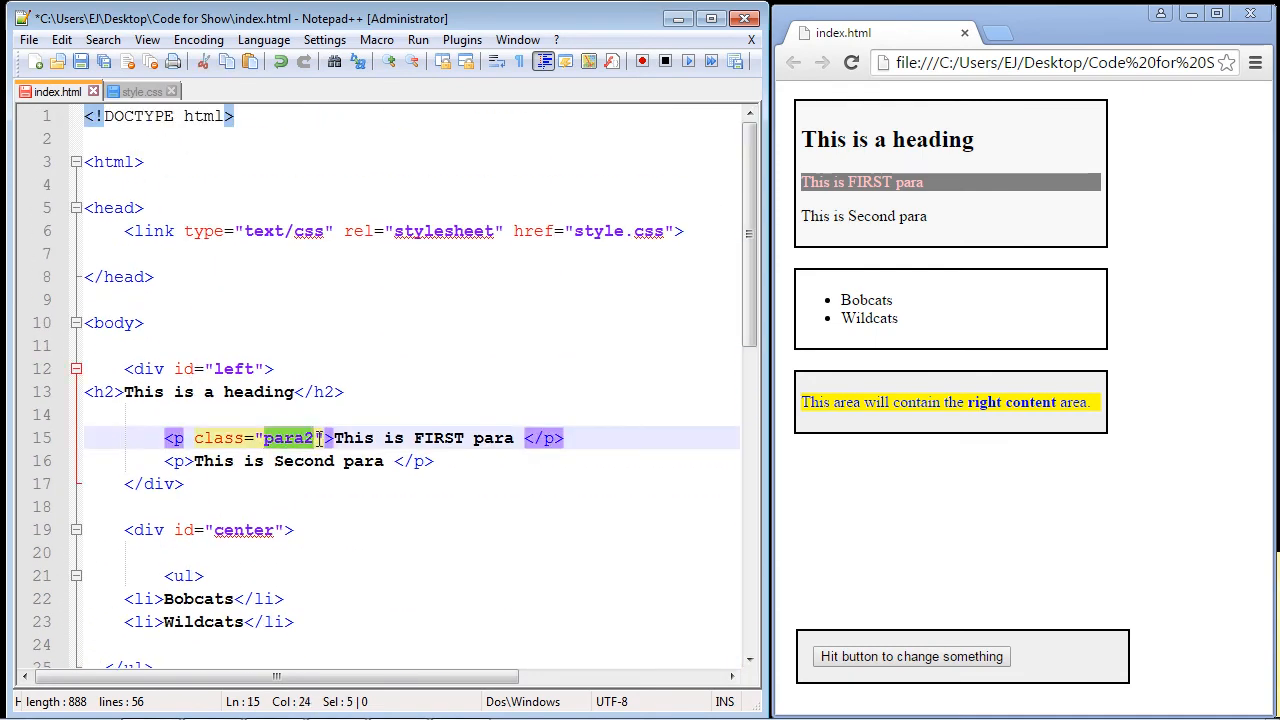
Step: Save index.html so the reloaded page shows the right content area unstyled
{"action": "scroll", "scroll_direction": "down", "scroll_amount": 3}
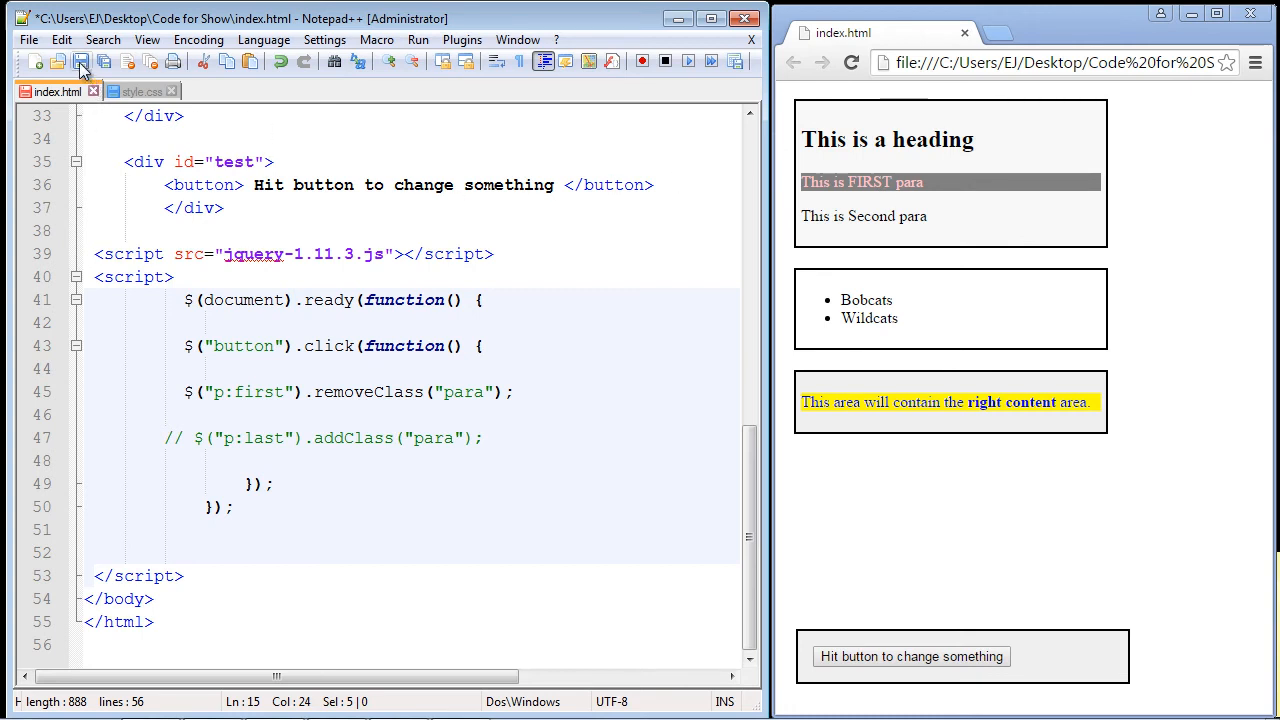
{"action": "left_click", "coordinate": [848, 62]}
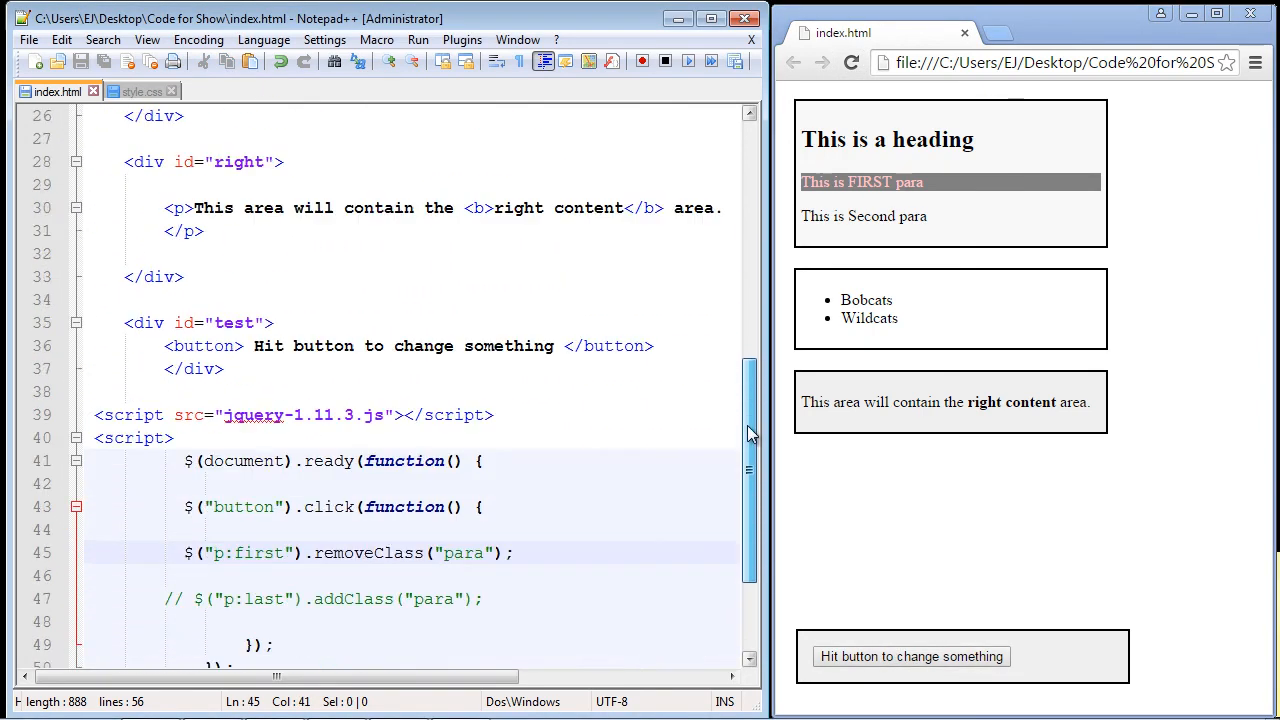
Step: Change removeClass("para") to removeClass("para2") and test it by hitting the page's button
{"action": "scroll", "scroll_direction": "down", "scroll_amount": 3}
{"action": "type", "text": "2"}
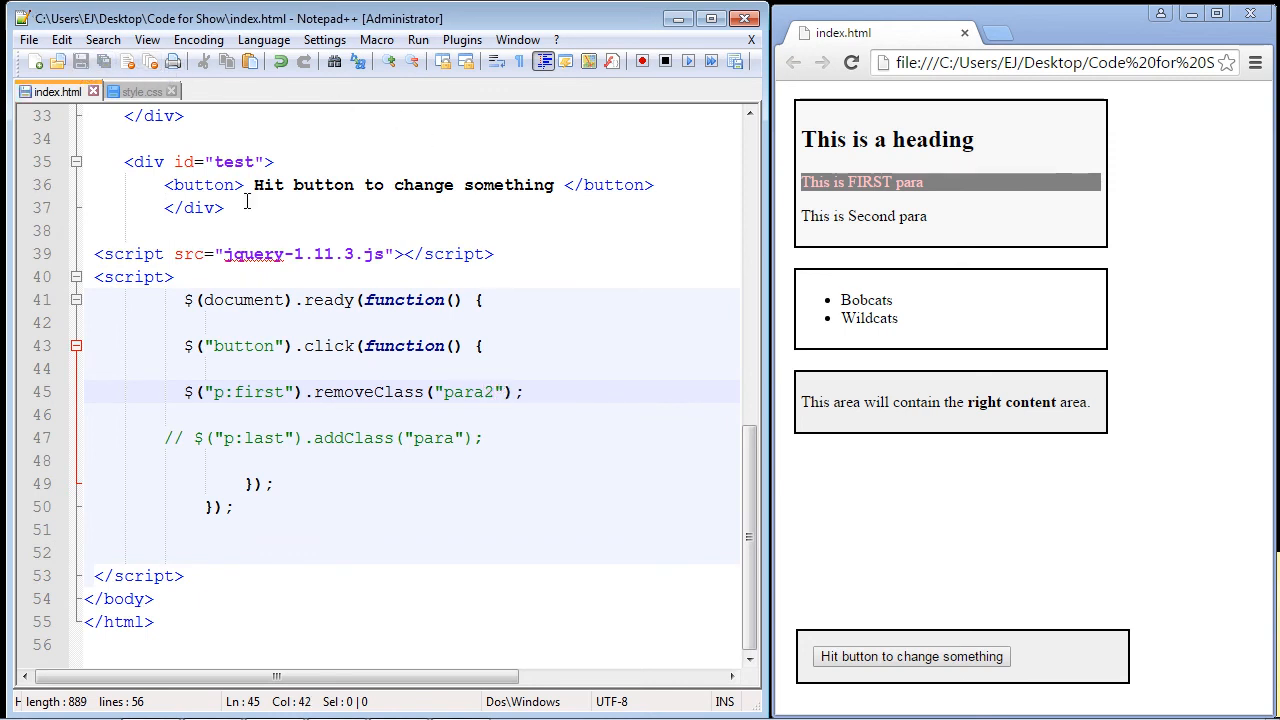
{"action": "mouse_move", "coordinate": [898, 676]}
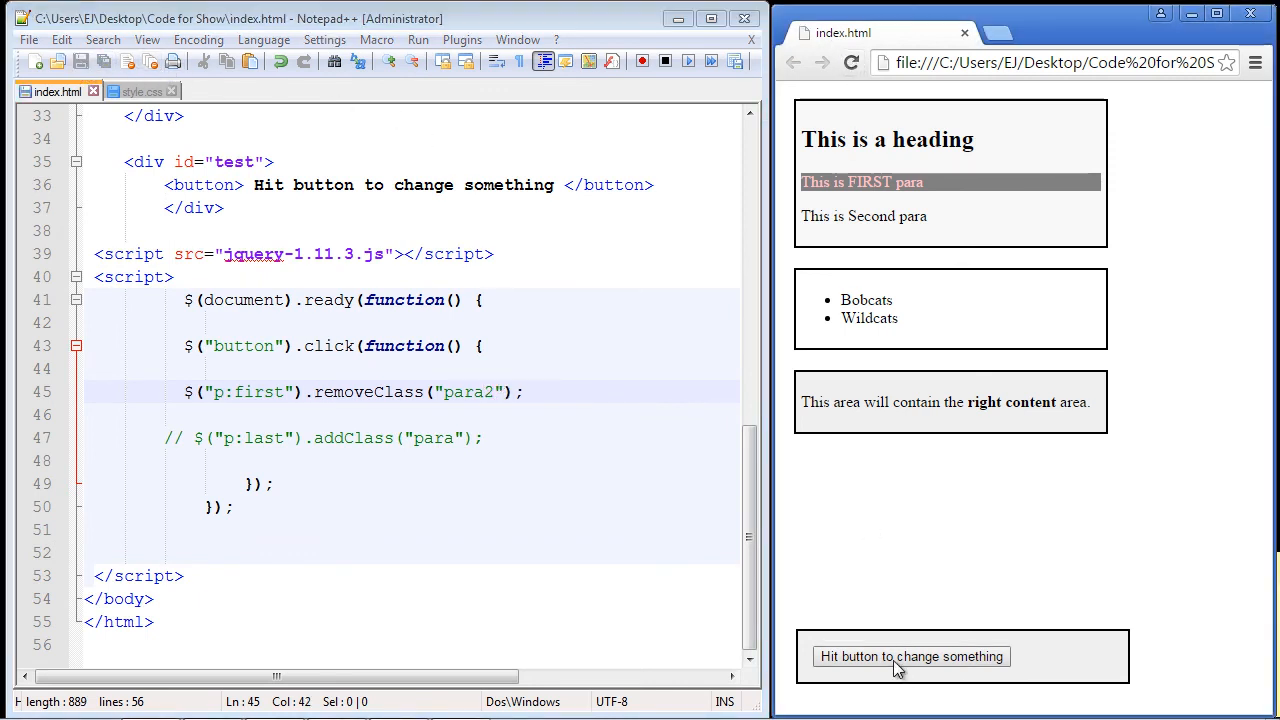
{"action": "left_click", "coordinate": [912, 656]}
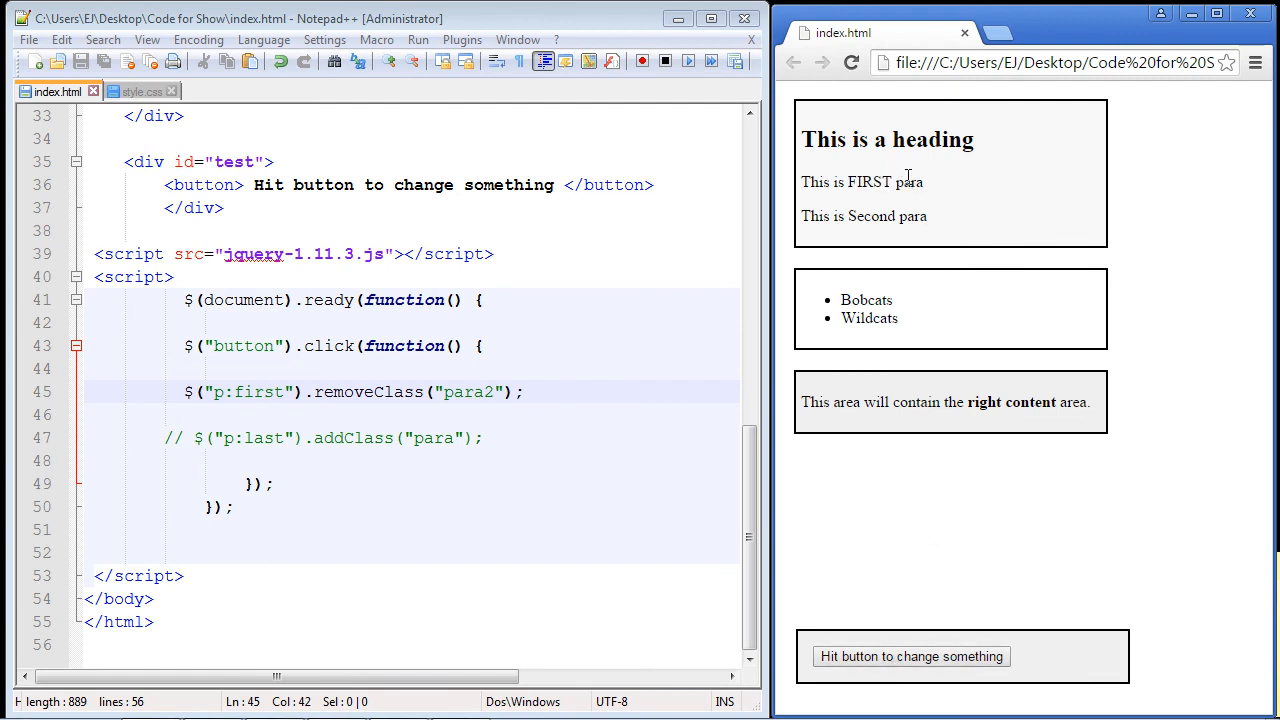
{"action": "mouse_move", "coordinate": [946, 190]}
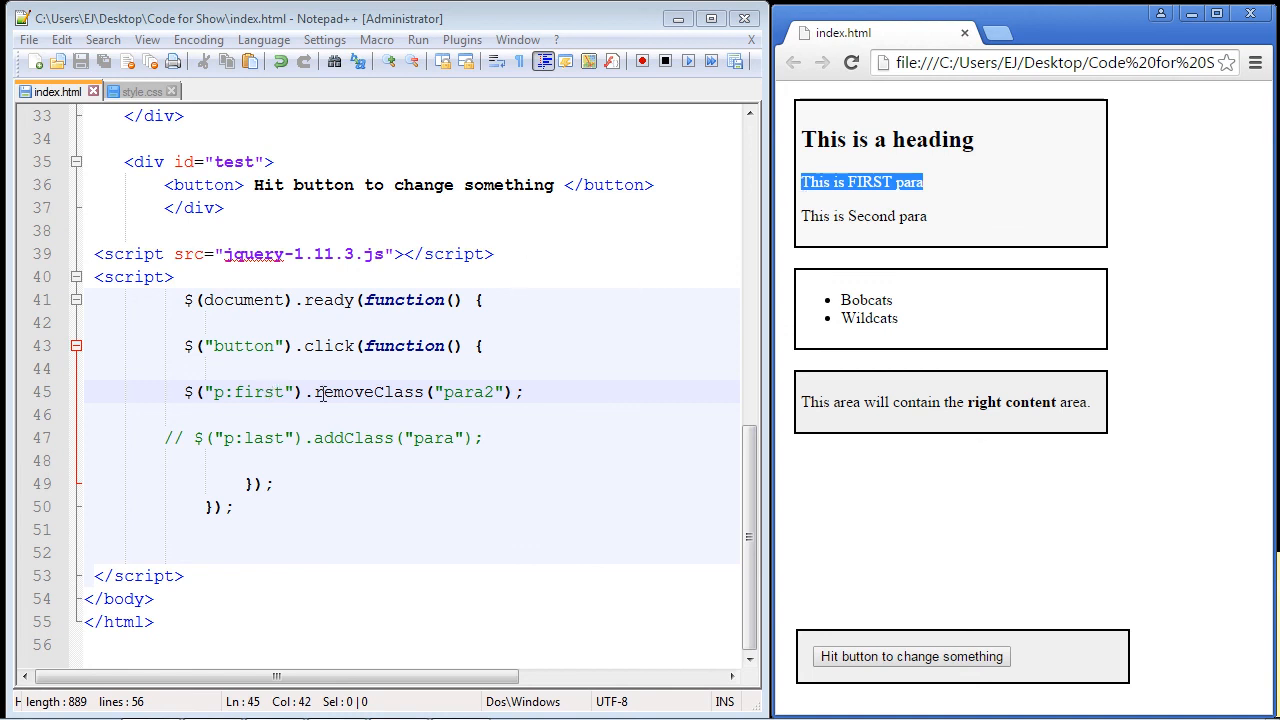
{"action": "double_click", "coordinate": [368, 392]}
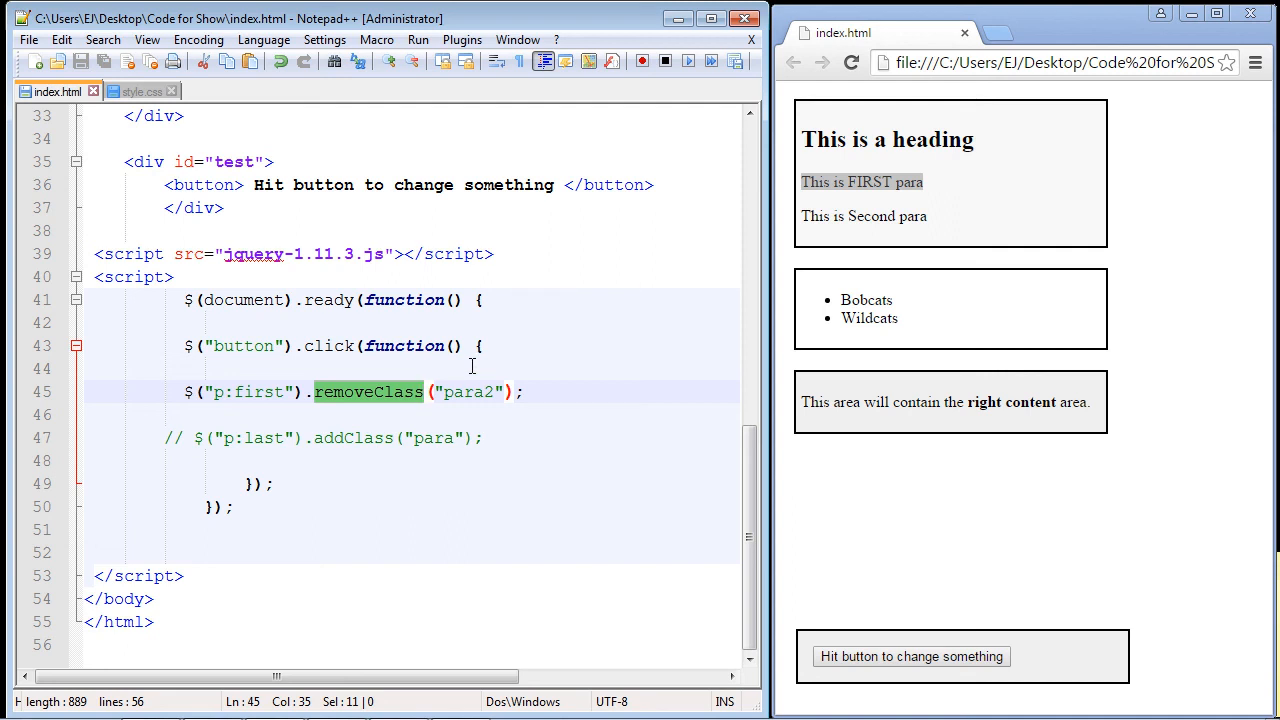
{"action": "mouse_move", "coordinate": [450, 384]}
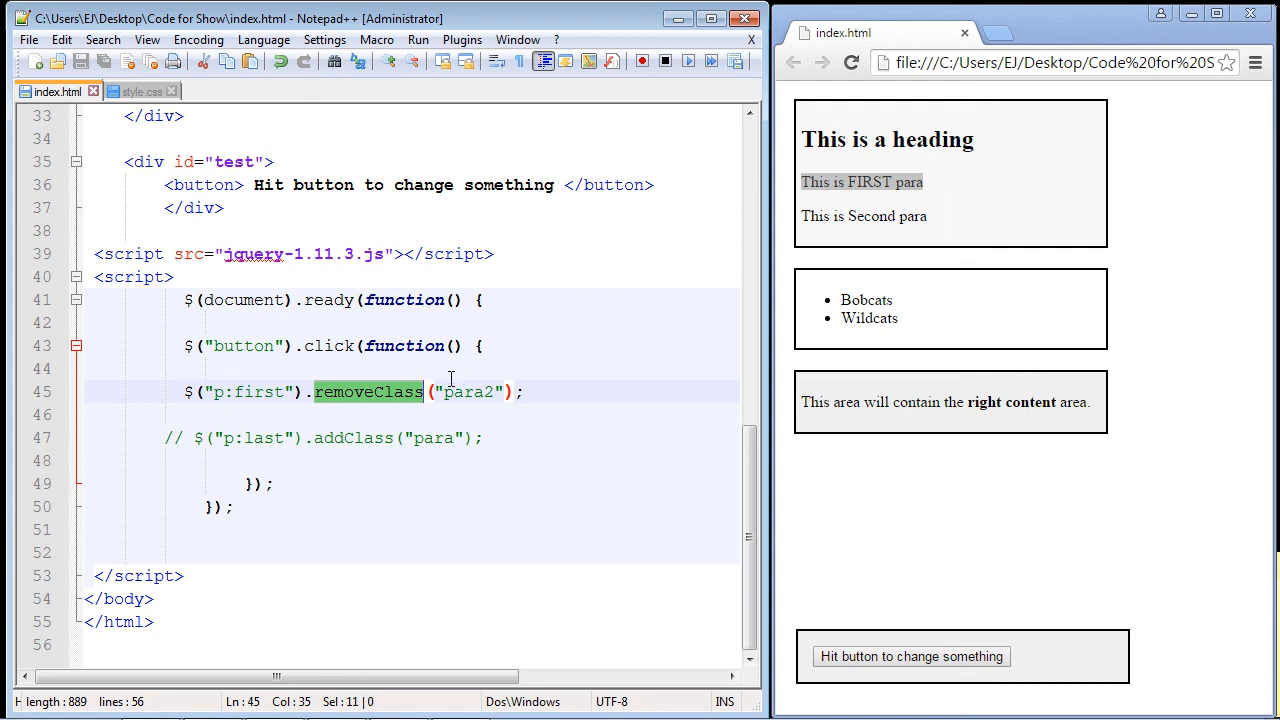